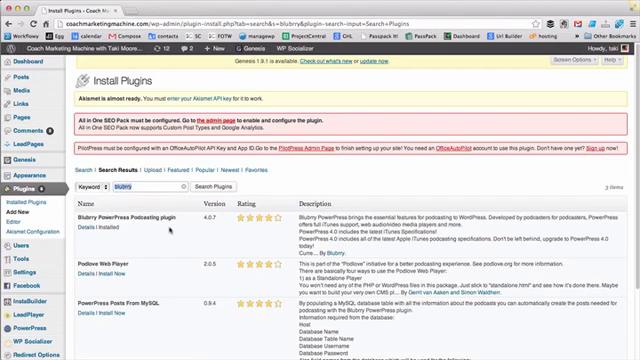
# Scroll through PowerPress Basic Settings, then the Services & Stats tab options.
pyautogui.scroll(-3)
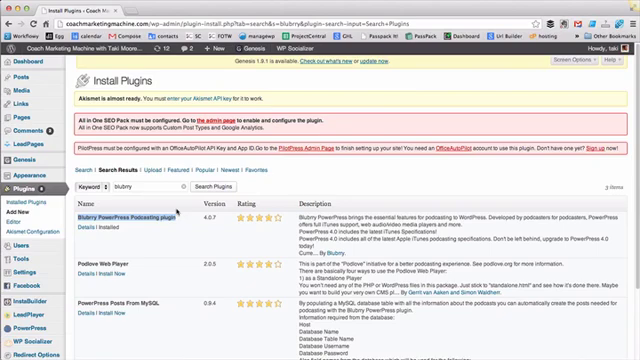
pyautogui.moveTo(175, 220)
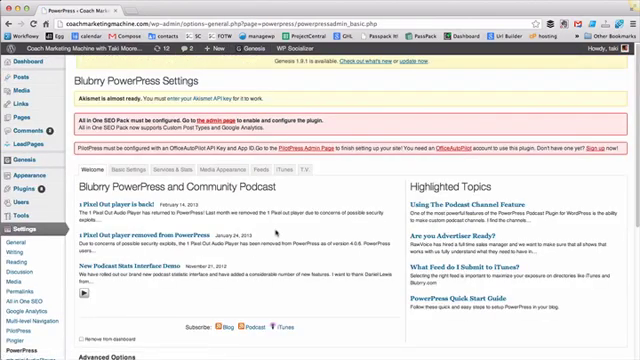
pyautogui.scroll(-3)
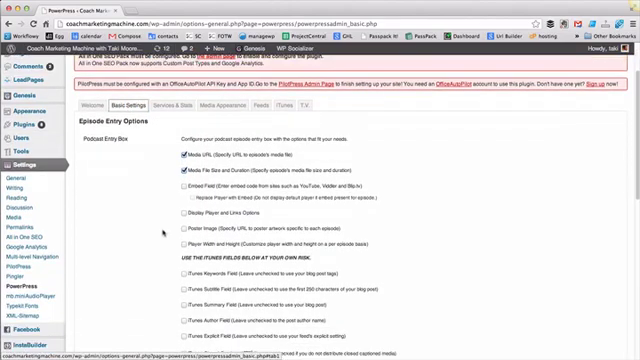
pyautogui.scroll(-3)
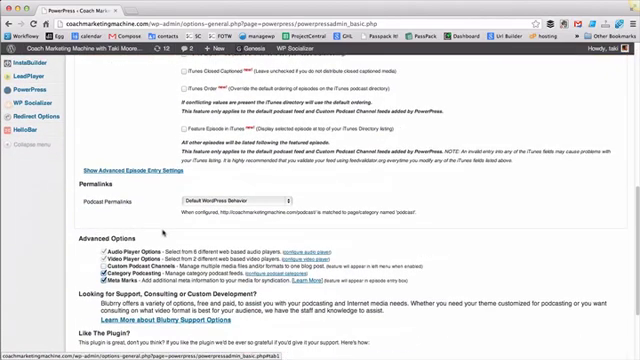
pyautogui.scroll(-3)
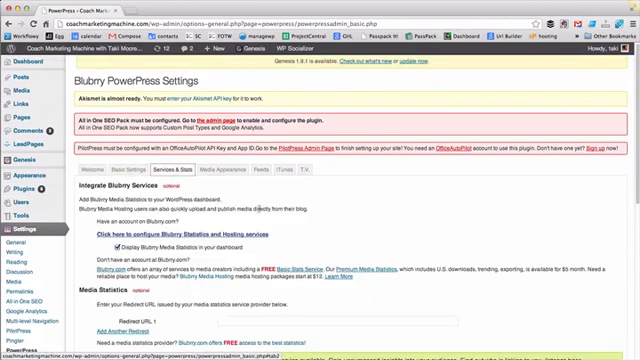
pyautogui.scroll(-3)
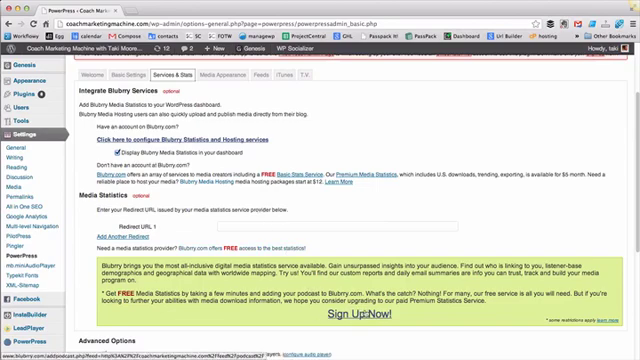
pyautogui.scroll(-3)
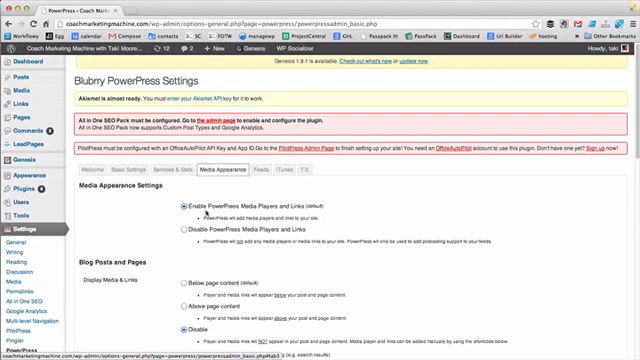
# Review the Media Appearance tab's player, shortcode and media link display options.
pyautogui.scroll(-3)
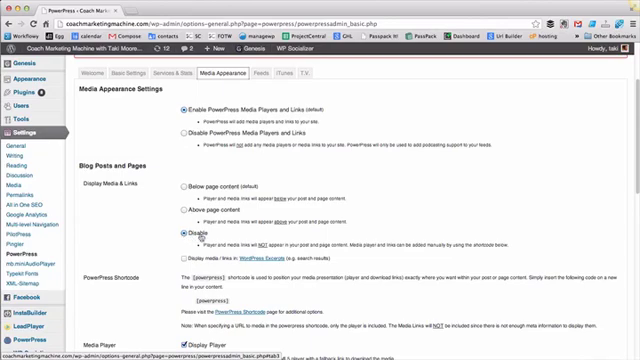
pyautogui.scroll(-3)
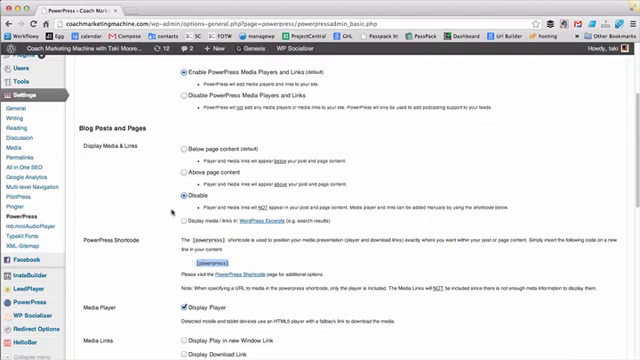
pyautogui.scroll(-3)
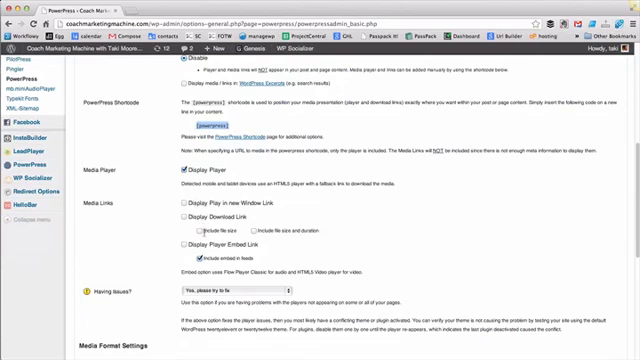
pyautogui.scroll(-3)
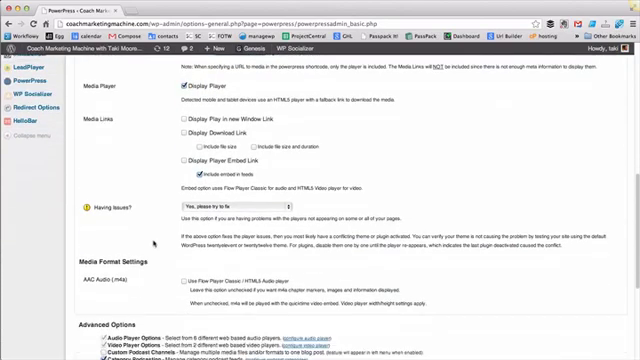
pyautogui.scroll(3)
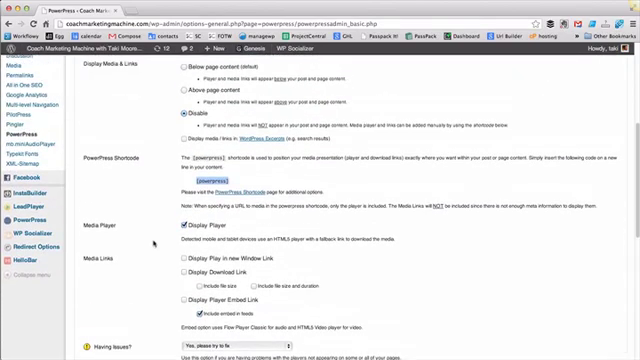
pyautogui.scroll(3)
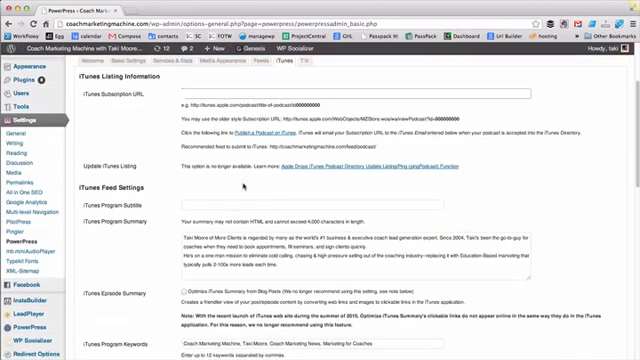
# Scroll through the iTunes tab's podcast listing and feed fields.
pyautogui.scroll(-3)
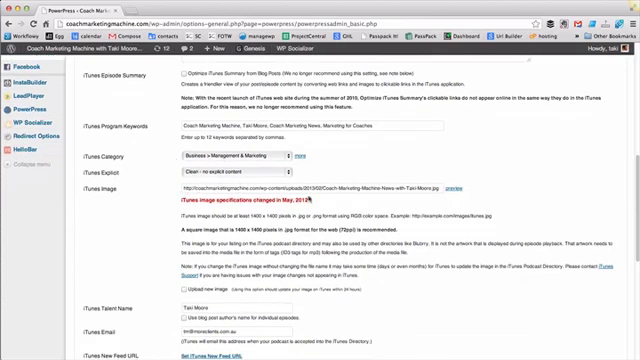
pyautogui.scroll(-3)
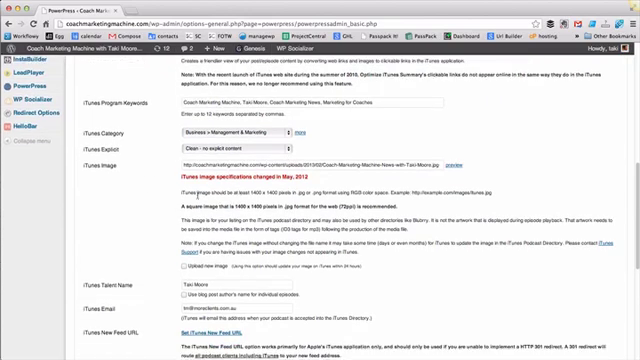
pyautogui.scroll(-3)
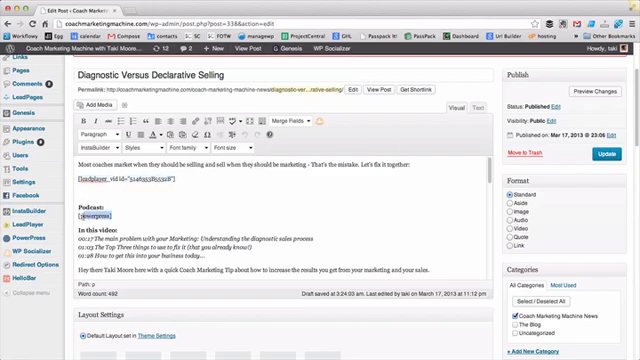
# Open 'Diagnostic Versus Declarative Selling' in the editor and select its [powerpress] shortcode.
pyautogui.doubleClick(95, 215)
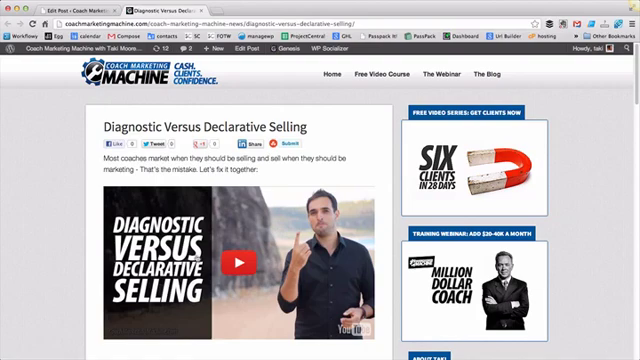
# Scroll the live post in its new tab, then return to the Edit Post tab.
pyautogui.scroll(-3)
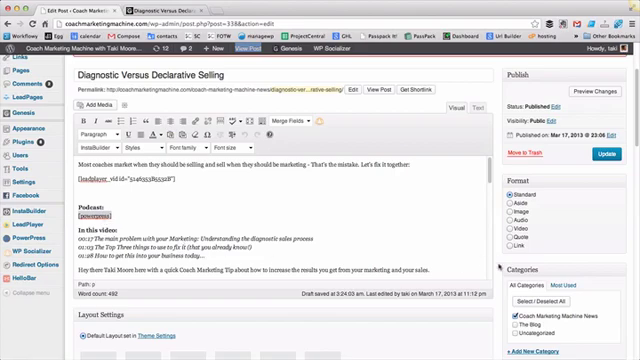
# Tick 'Modify existing podcast episode' in the Podcast Episode box to reveal the MP3 URL.
pyautogui.scroll(-3)
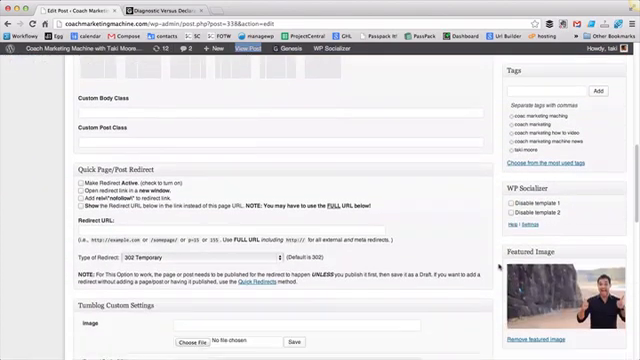
pyautogui.scroll(-3)
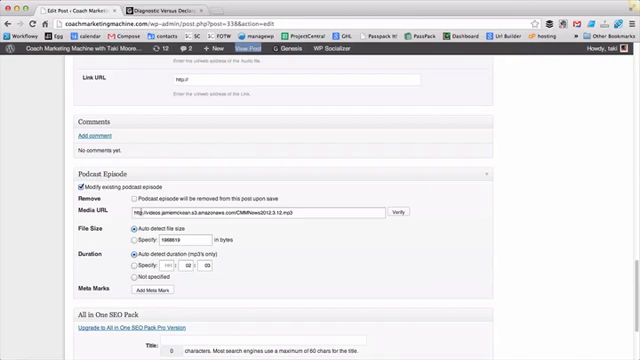
pyautogui.moveTo(313, 210)
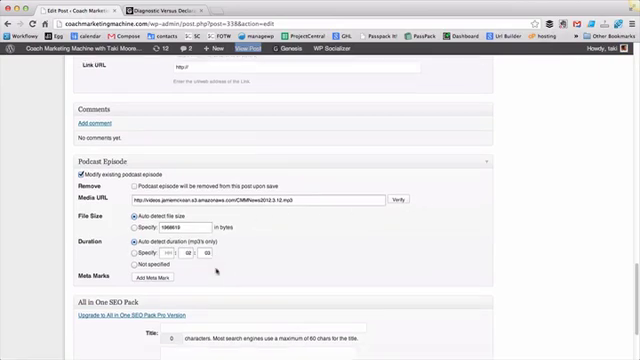
pyautogui.scroll(-3)
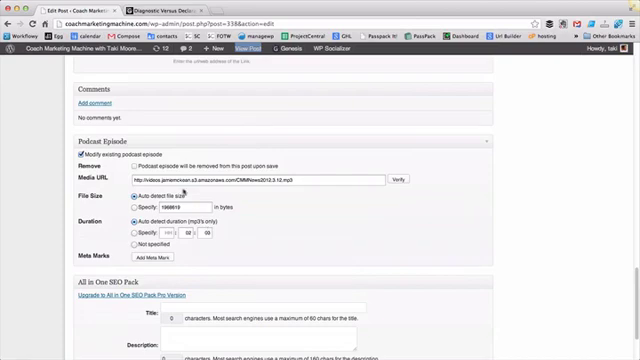
pyautogui.moveTo(182, 190)
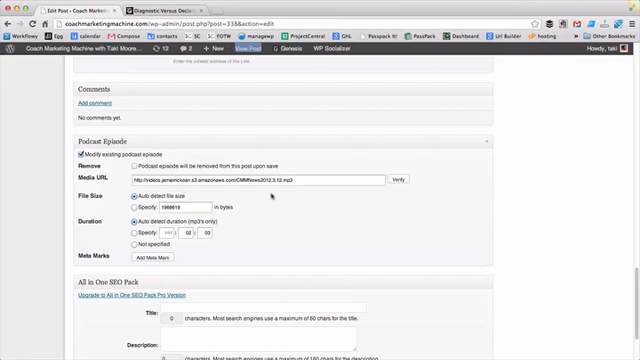
pyautogui.scroll(-3)
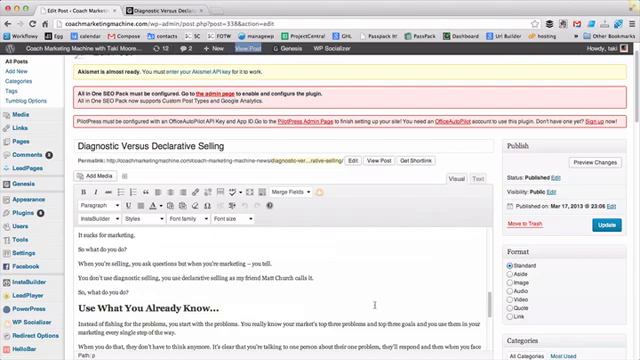
pyautogui.scroll(-3)
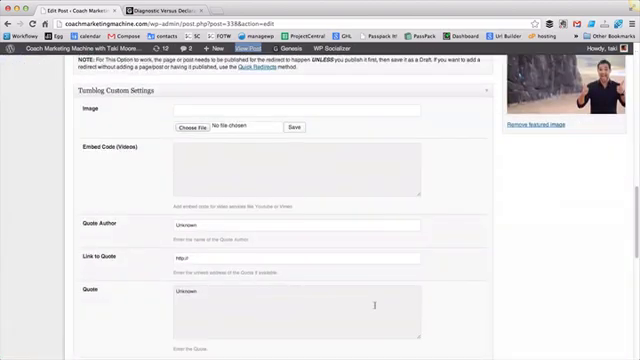
pyautogui.scroll(-3)
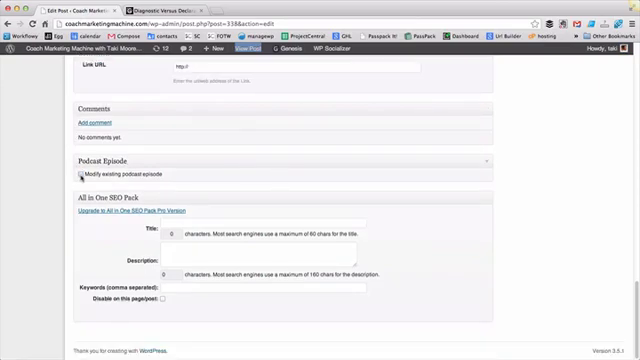
pyautogui.click(79, 177)
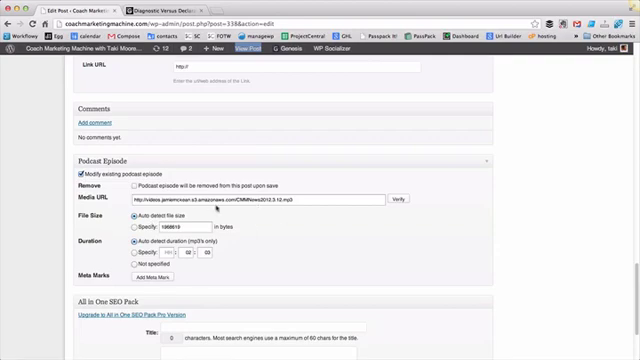